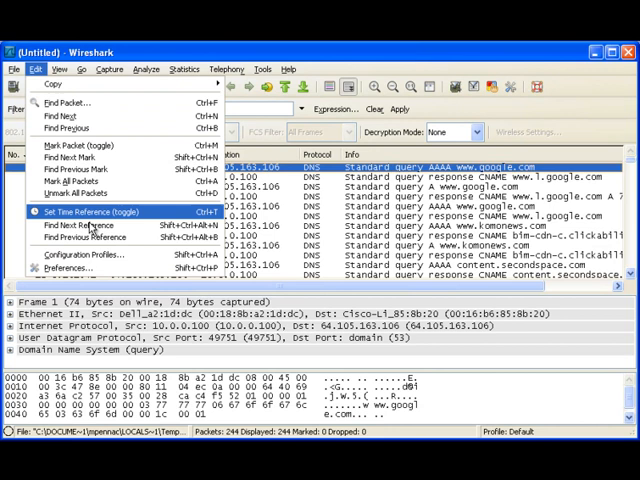
Create a new configuration profile named DNS via the Configuration Profiles manager
{"action": "left_click", "coordinate": [80, 254]}
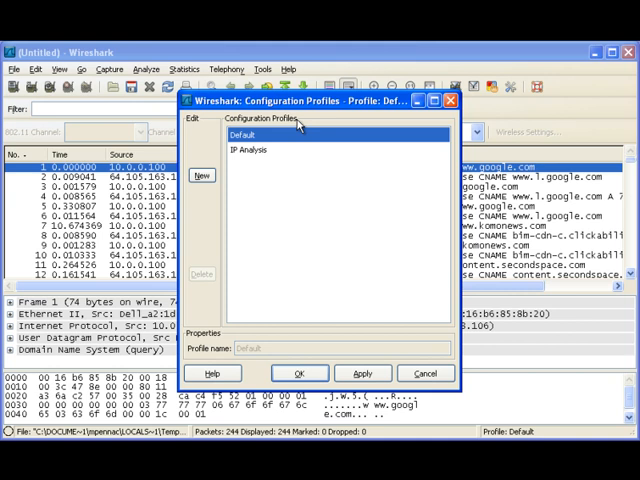
{"action": "mouse_move", "coordinate": [200, 176]}
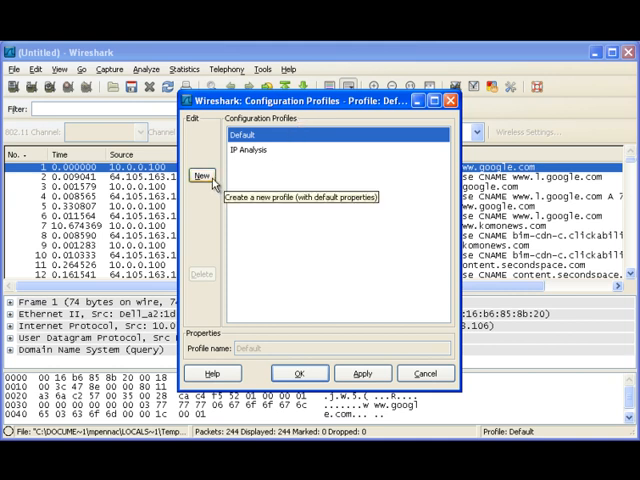
{"action": "left_click", "coordinate": [200, 176]}
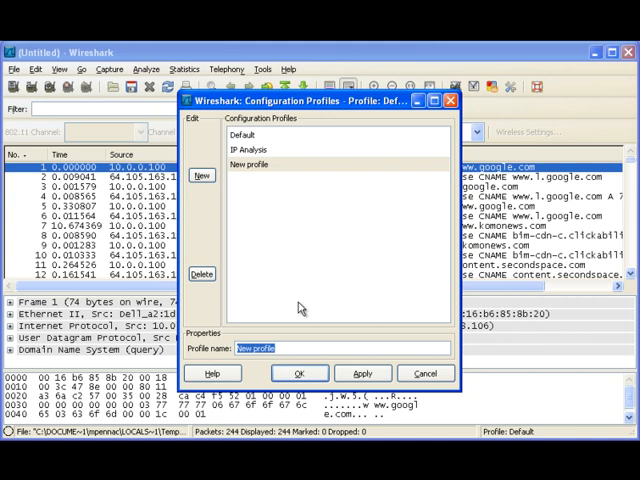
{"action": "type", "text": "DNS"}
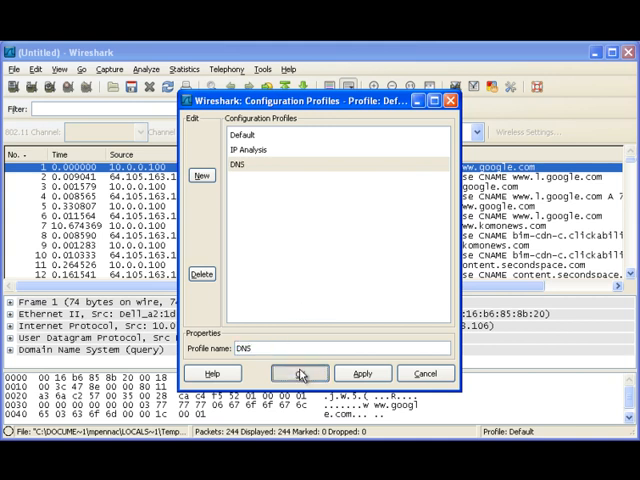
{"action": "left_click", "coordinate": [300, 372]}
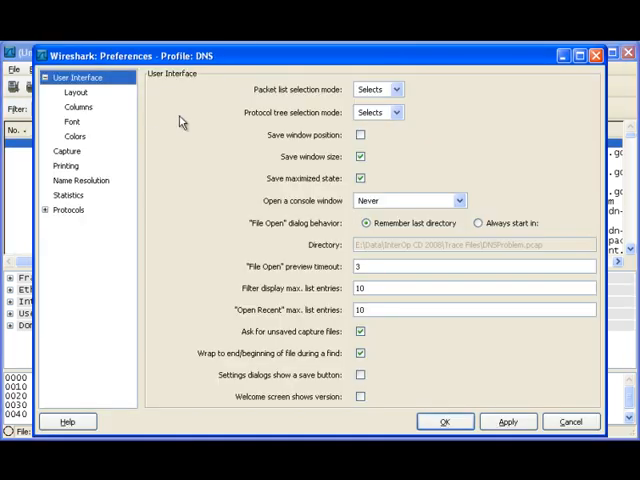
Add a new packet-list column titled DNS Time in the Columns preferences
{"action": "left_click", "coordinate": [76, 104]}
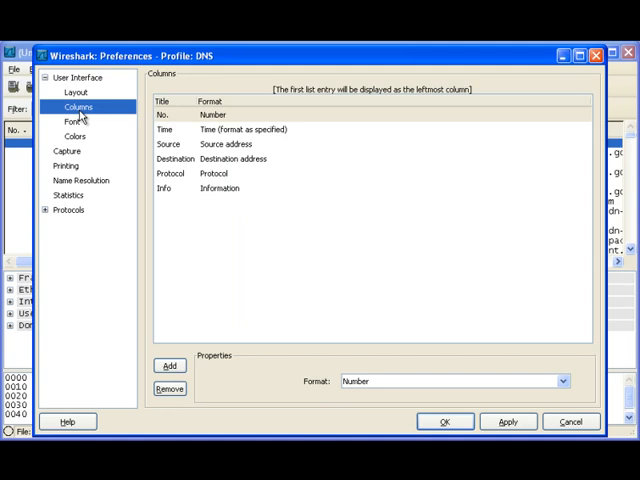
{"action": "mouse_move", "coordinate": [252, 160]}
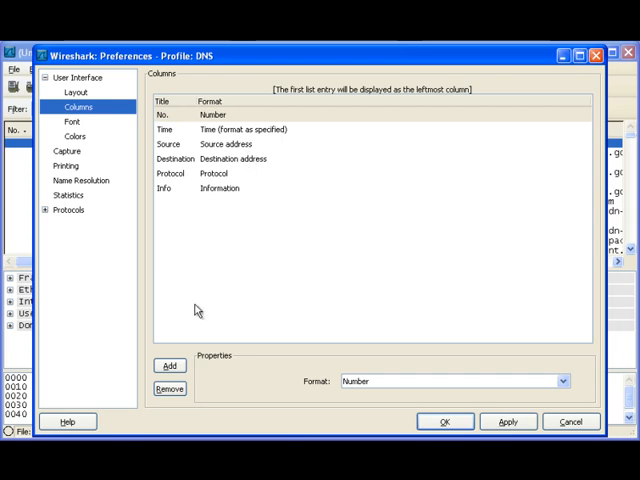
{"action": "left_click", "coordinate": [168, 364]}
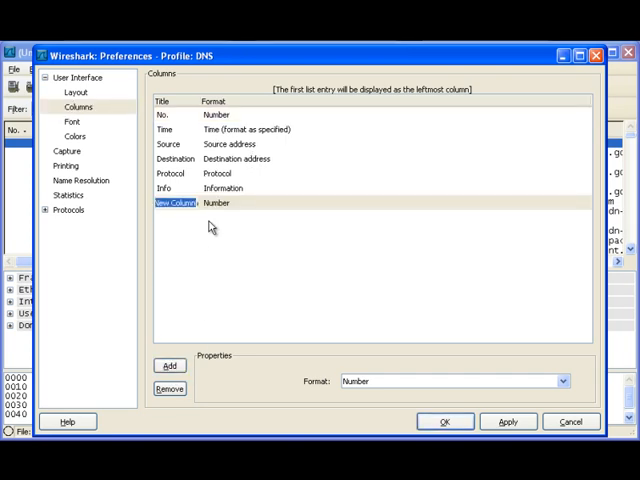
{"action": "type", "text": "DNS Time"}
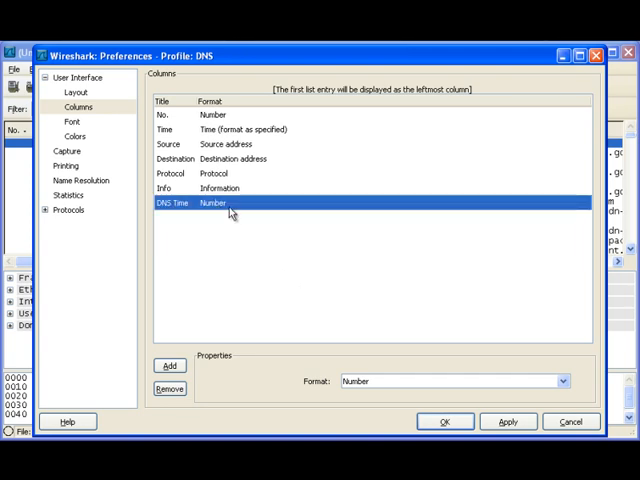
{"action": "mouse_move", "coordinate": [524, 392]}
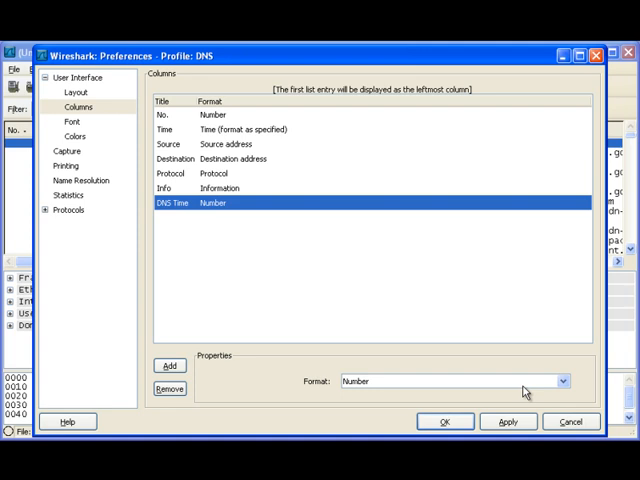
Make the DNS Time column a Custom column with field dns.time
{"action": "left_click", "coordinate": [556, 384]}
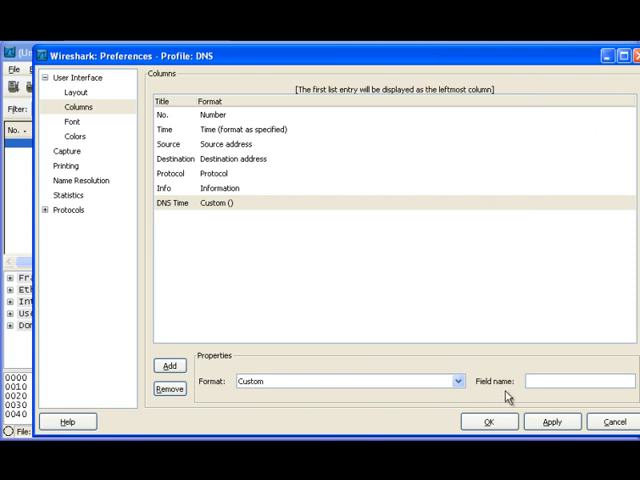
{"action": "left_click", "coordinate": [572, 380]}
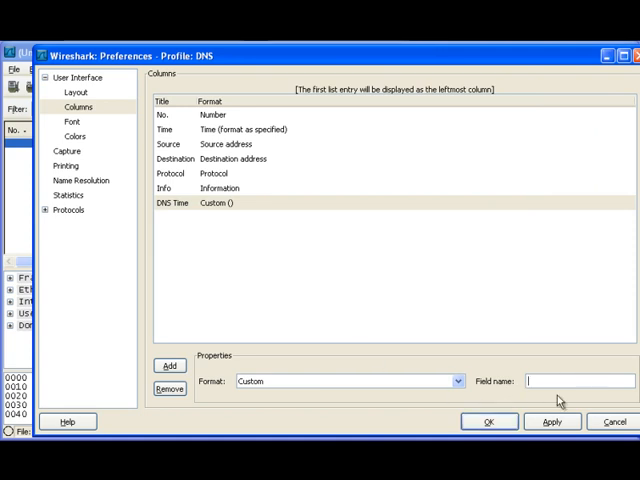
{"action": "type", "text": "dns.time"}
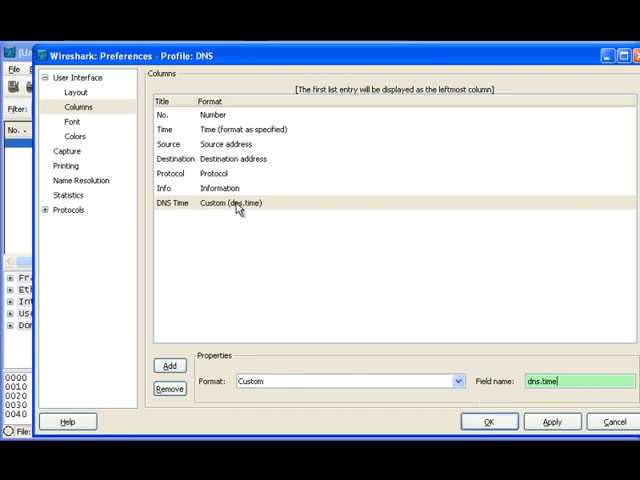
{"action": "mouse_move", "coordinate": [232, 188]}
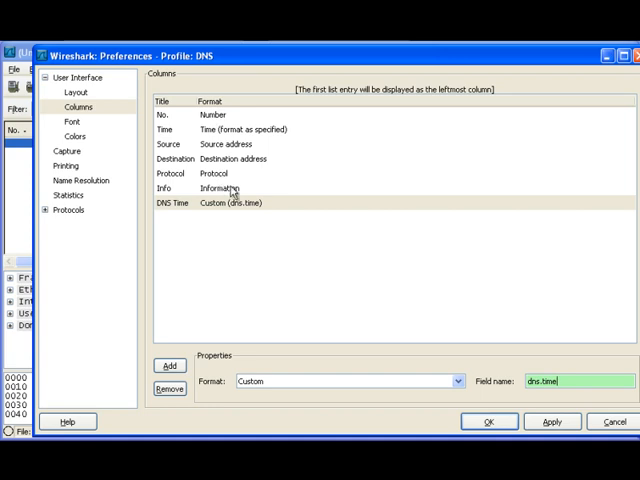
{"action": "mouse_move", "coordinate": [274, 62]}
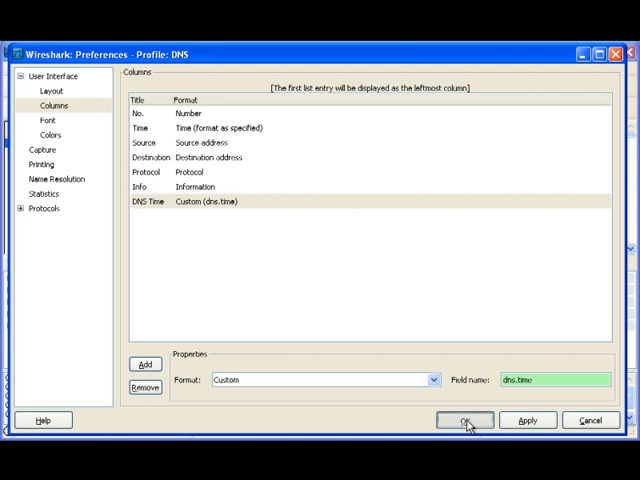
Apply the preferences and review DNS Time values on response packets in the list
{"action": "left_click", "coordinate": [472, 420]}
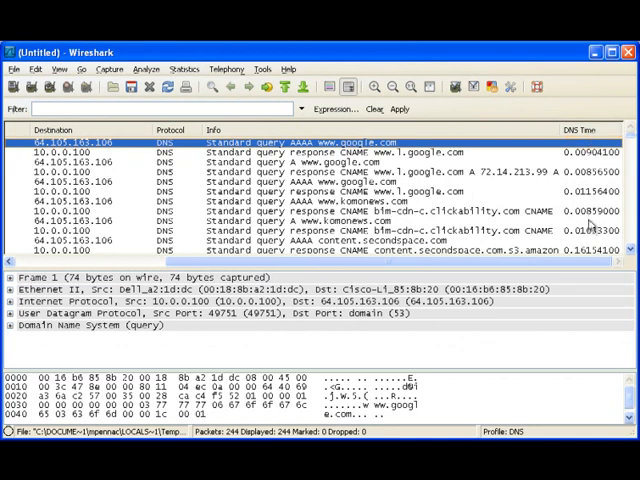
{"action": "mouse_move", "coordinate": [576, 210]}
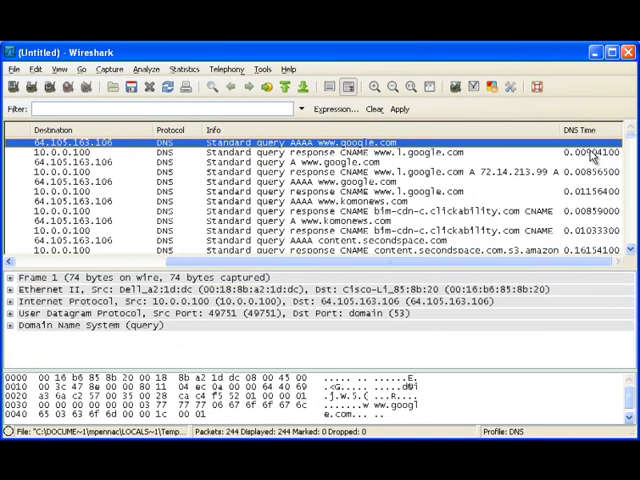
{"action": "left_click", "coordinate": [300, 152]}
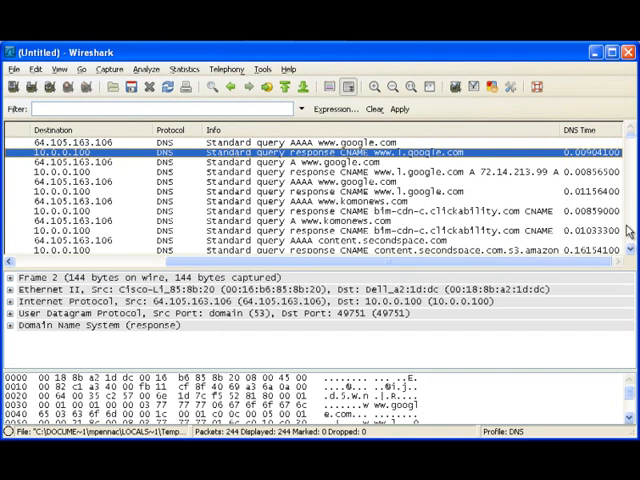
{"action": "scroll", "scroll_direction": "down", "scroll_amount": 3}
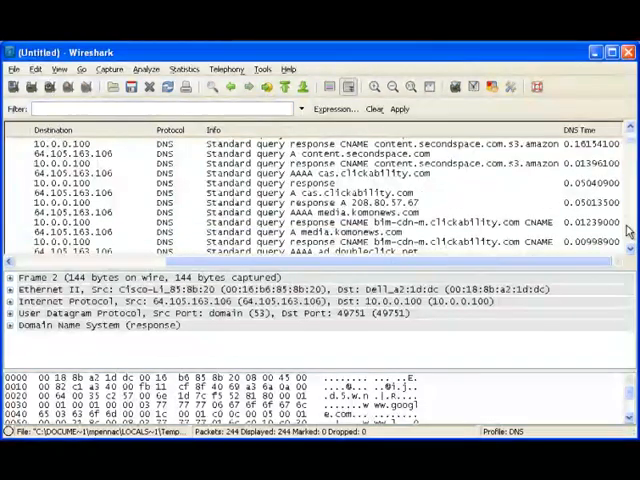
{"action": "scroll", "scroll_direction": "down", "scroll_amount": 3}
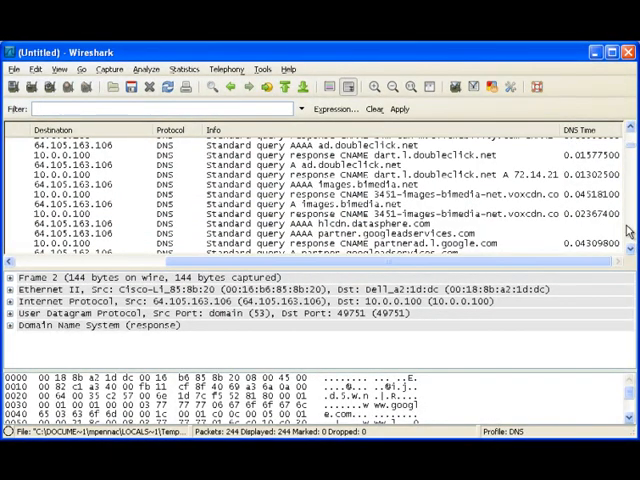
{"action": "scroll", "scroll_direction": "down", "scroll_amount": 3}
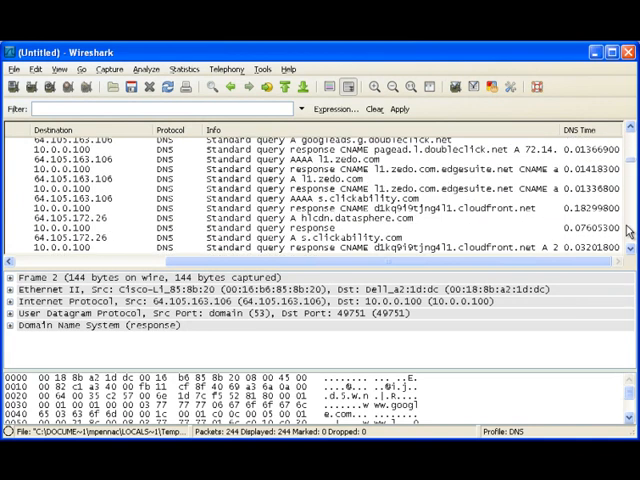
{"action": "scroll", "scroll_direction": "down", "scroll_amount": 3}
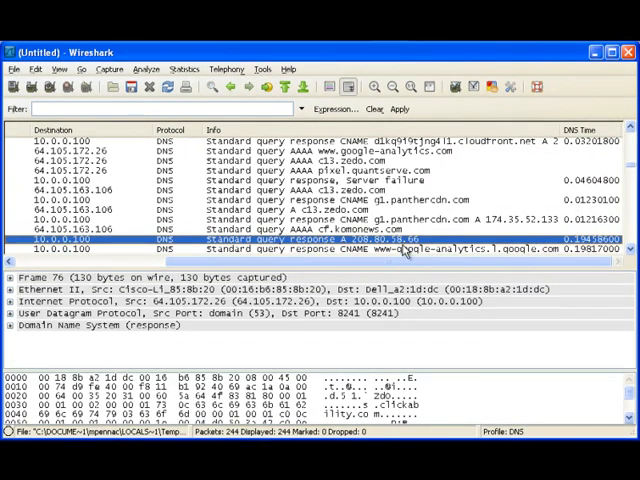
{"action": "mouse_move", "coordinate": [578, 250]}
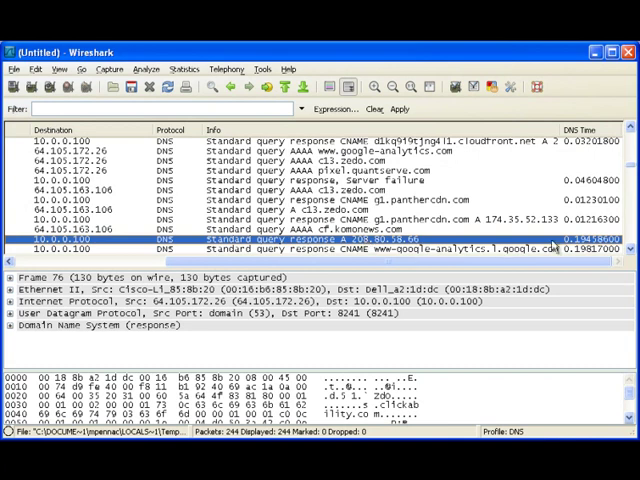
{"action": "mouse_move", "coordinate": [630, 236]}
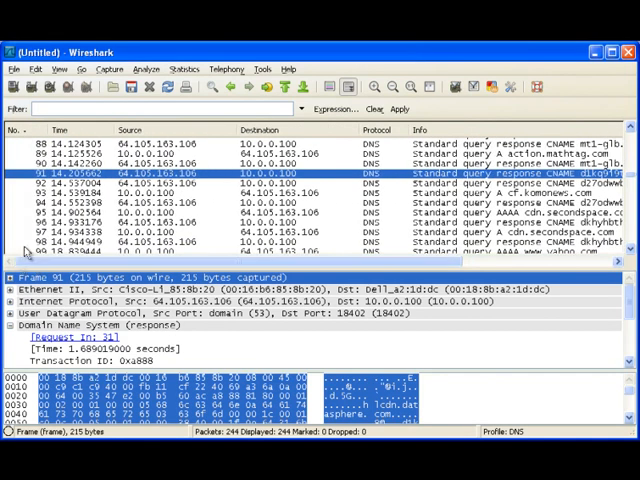
{"action": "mouse_move", "coordinate": [148, 336]}
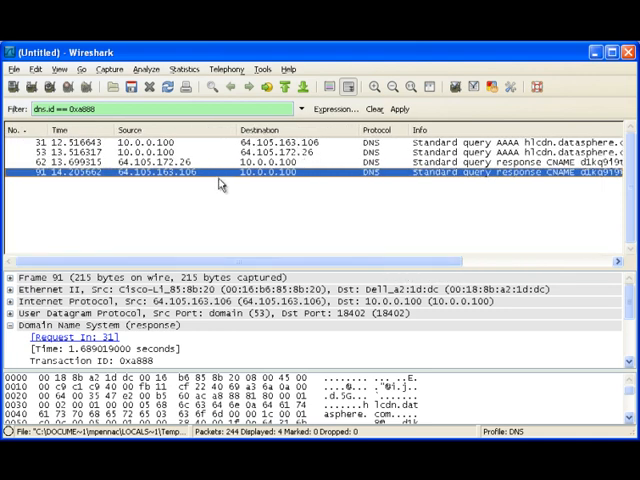
{"action": "mouse_move", "coordinate": [336, 156]}
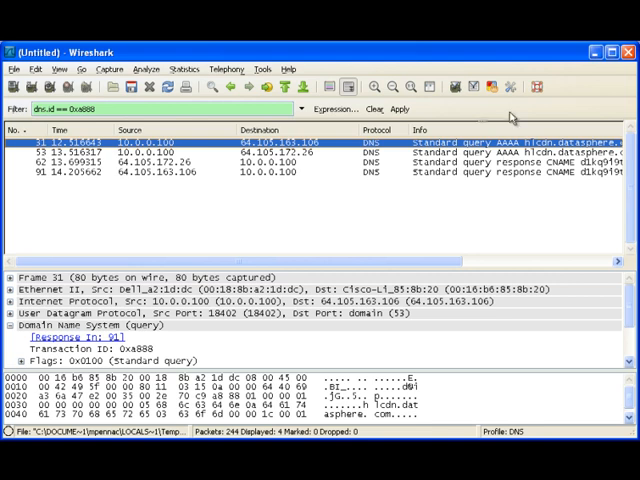
Clear the display filter and review DNS Time values across all DNS packets
{"action": "left_click", "coordinate": [380, 108]}
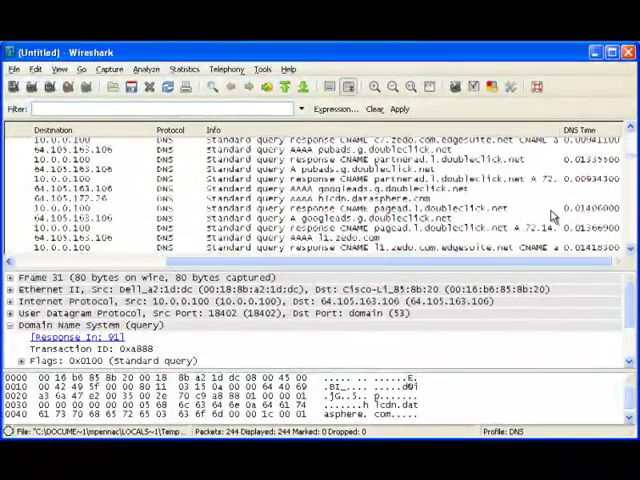
{"action": "scroll", "scroll_direction": "down", "scroll_amount": 3}
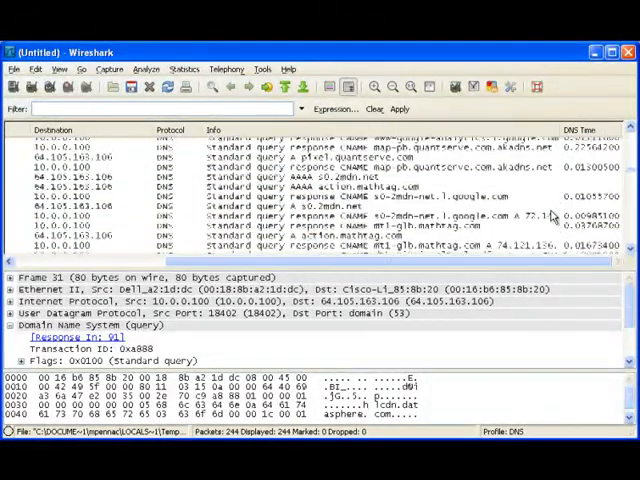
{"action": "scroll", "scroll_direction": "down", "scroll_amount": 3}
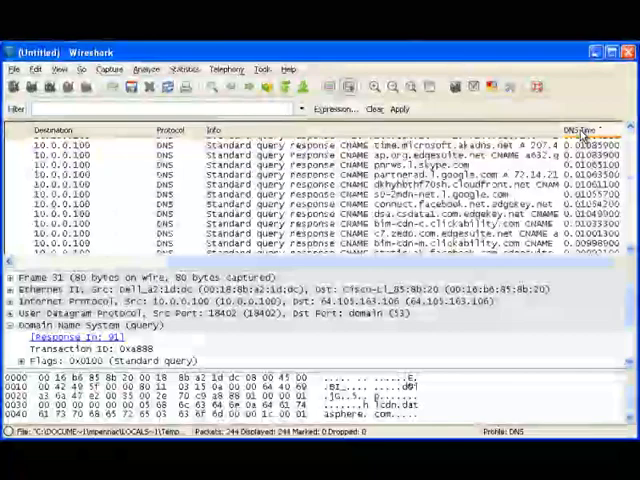
{"action": "scroll", "scroll_direction": "down", "scroll_amount": 3}
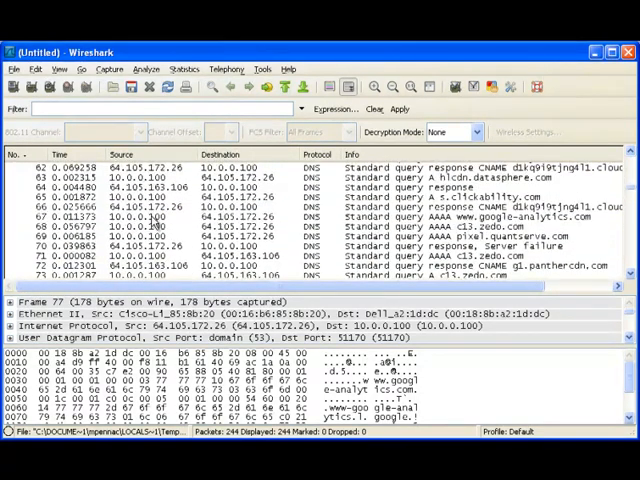
{"action": "mouse_move", "coordinate": [168, 218]}
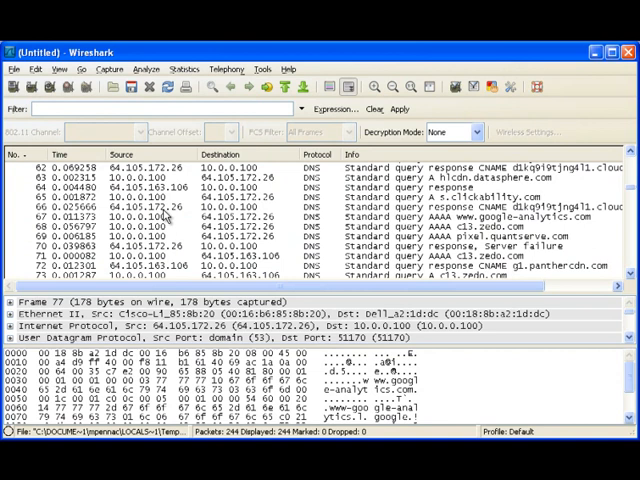